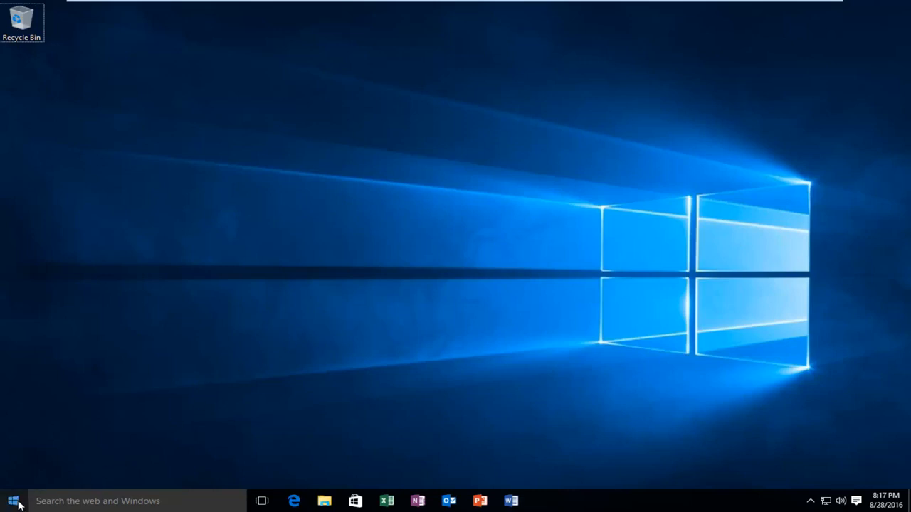
Step: Bring up the Start menu from the taskbar
click(11, 501)
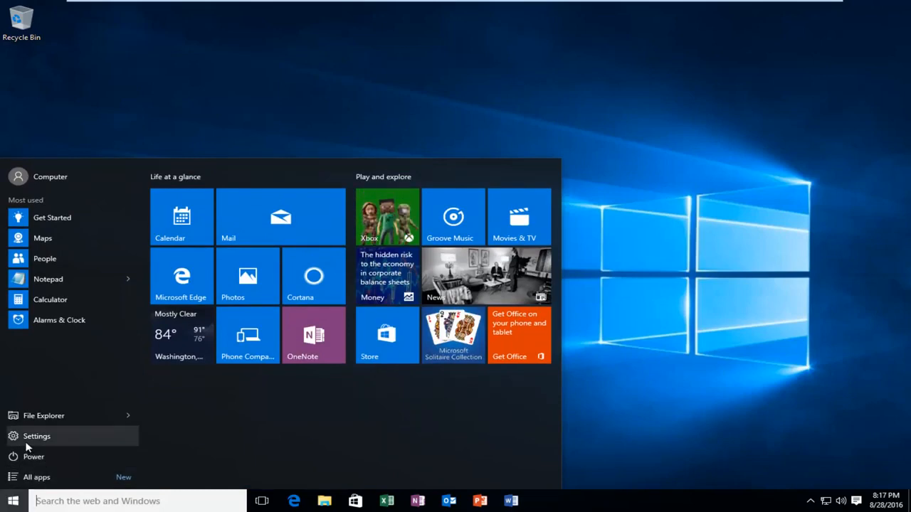
Step: Launch the Settings app from the Start menu
click(37, 436)
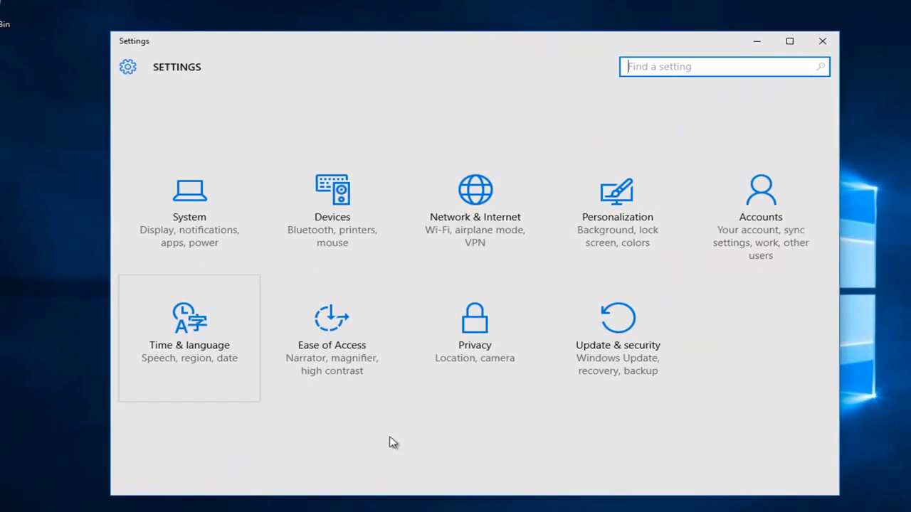
mouse_move(370, 395)
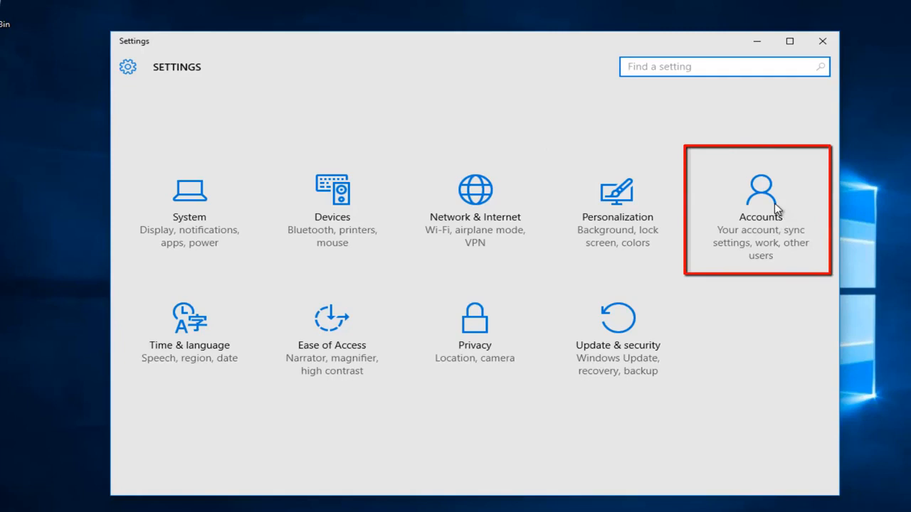
Step: Go to Accounts > Family & other users, where Frank is listed as an Administrator local account
click(760, 211)
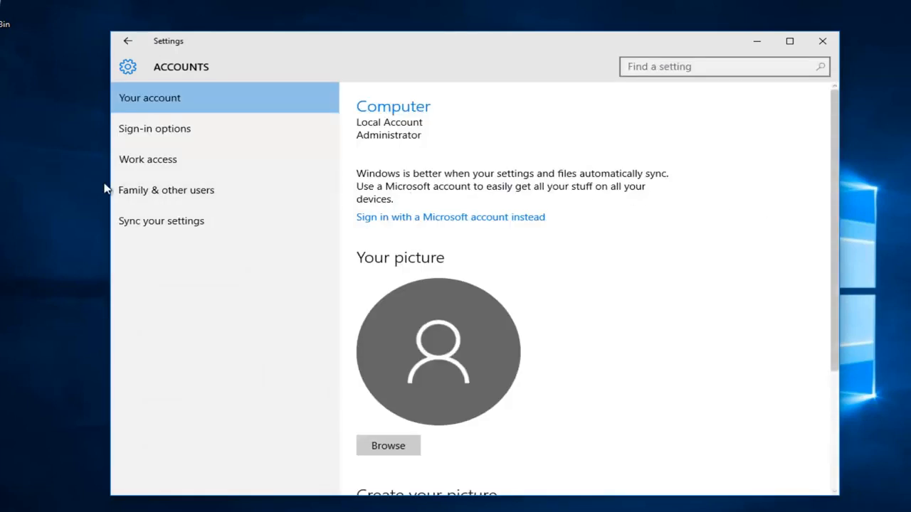
click(165, 191)
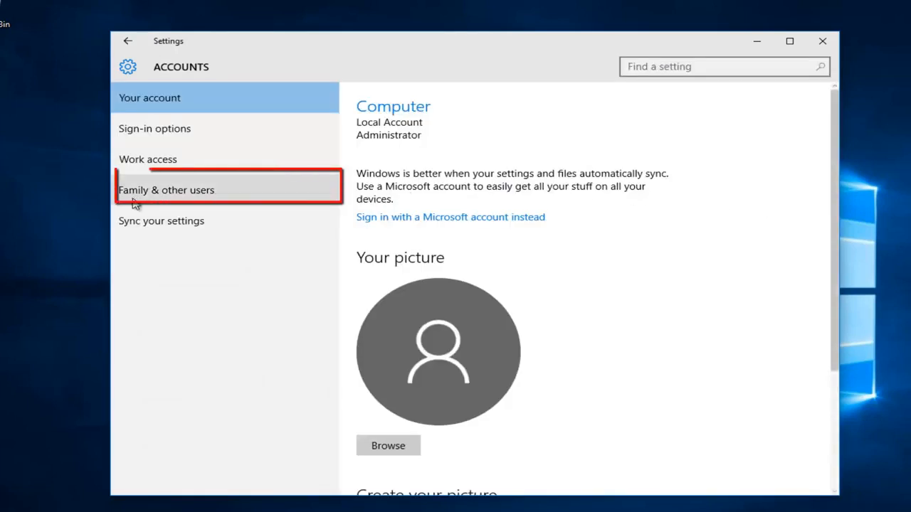
click(166, 190)
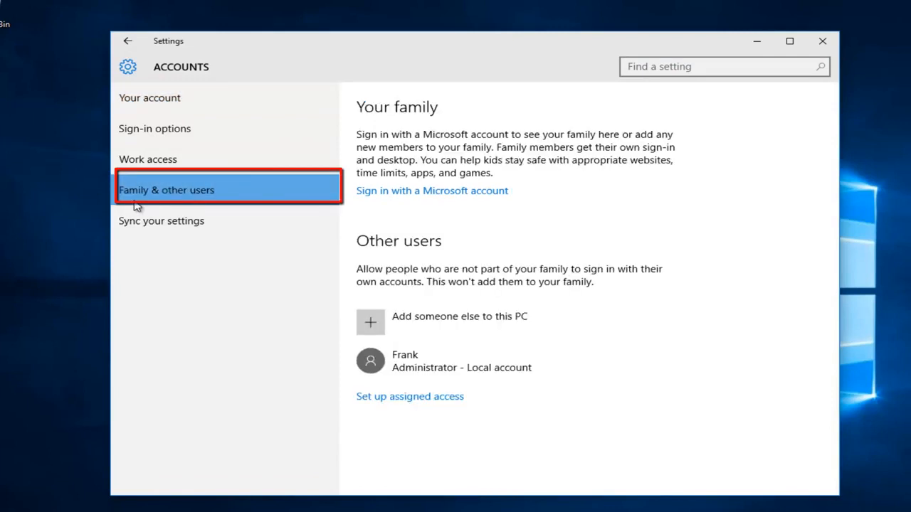
mouse_move(373, 248)
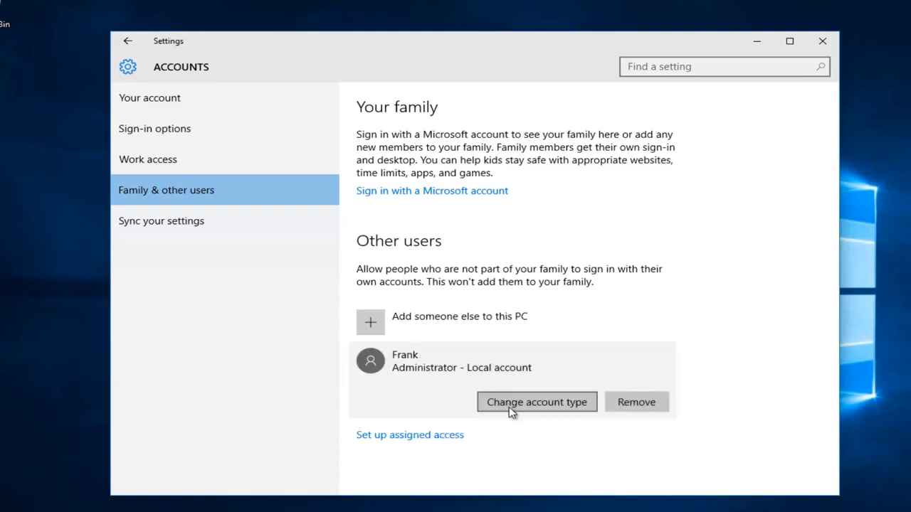
click(535, 401)
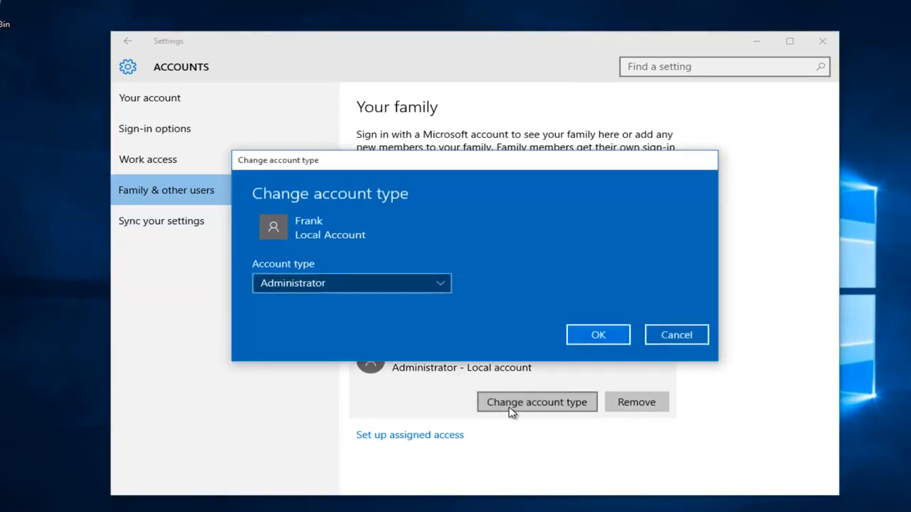
mouse_move(277, 274)
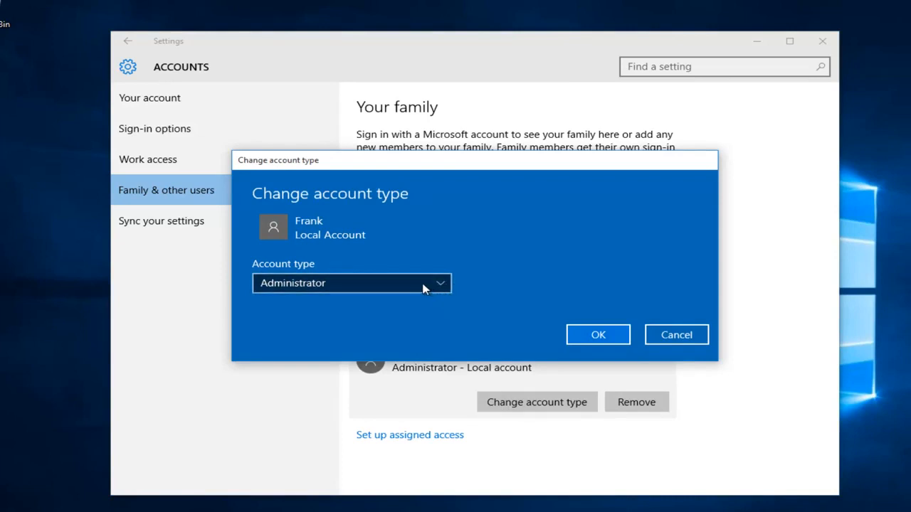
click(350, 282)
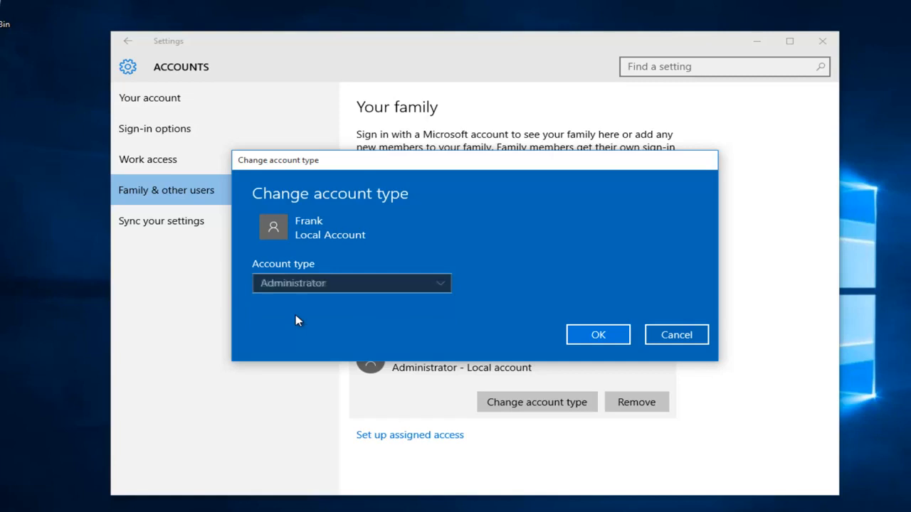
click(352, 282)
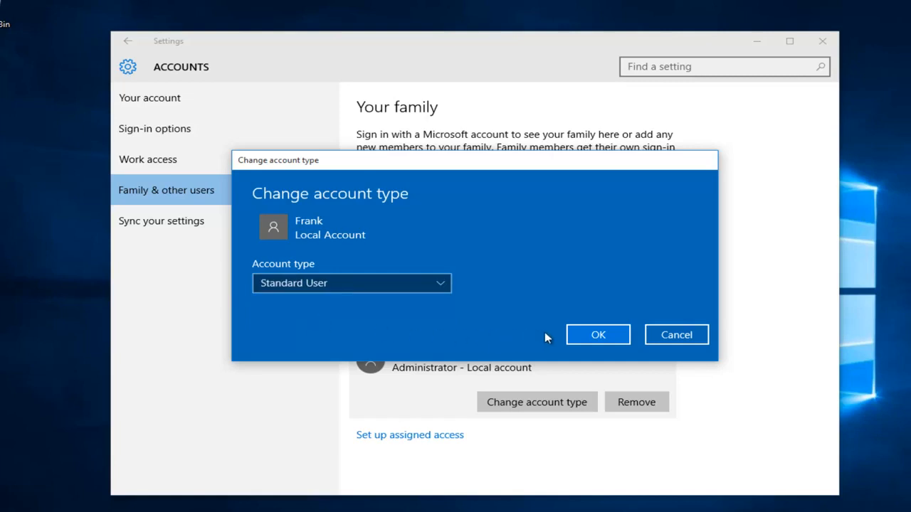
click(598, 335)
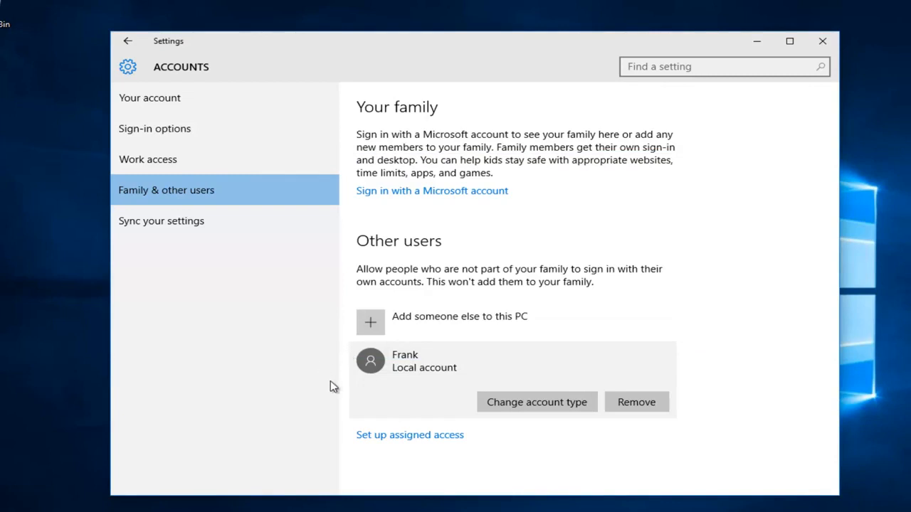
mouse_move(381, 387)
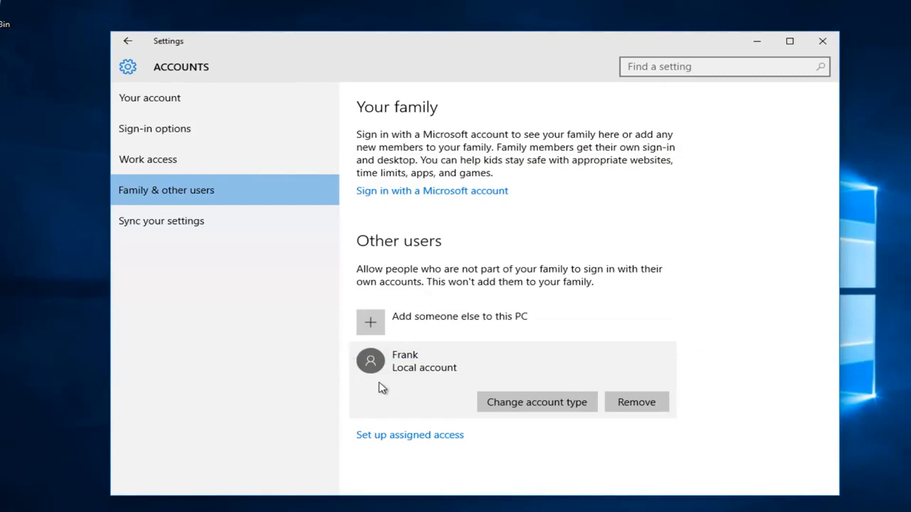
mouse_move(240, 336)
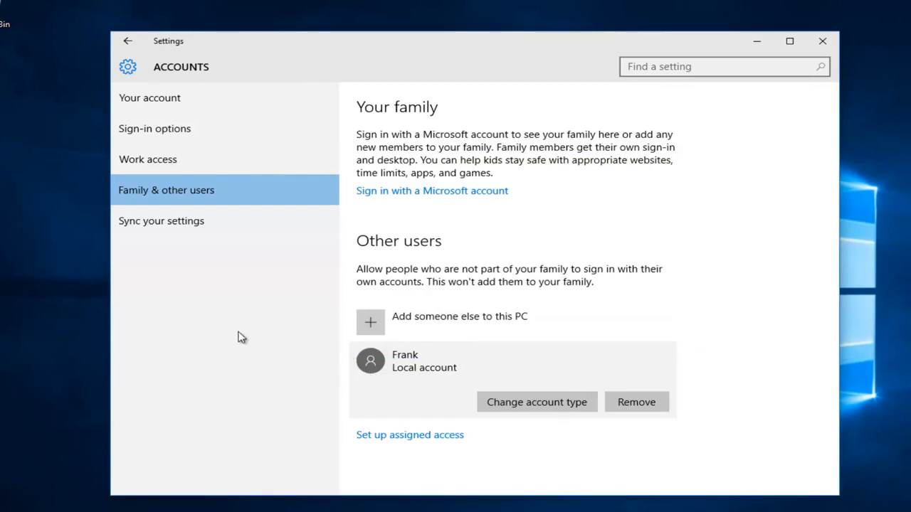
mouse_move(245, 325)
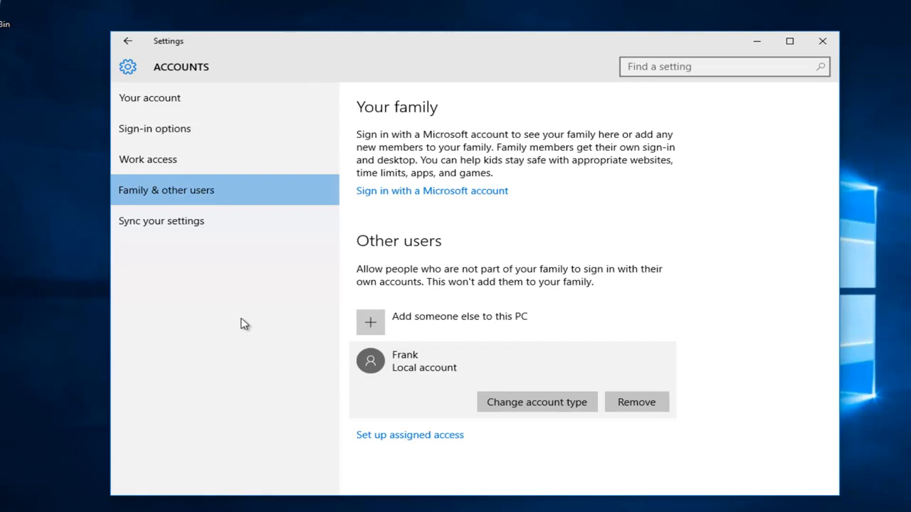